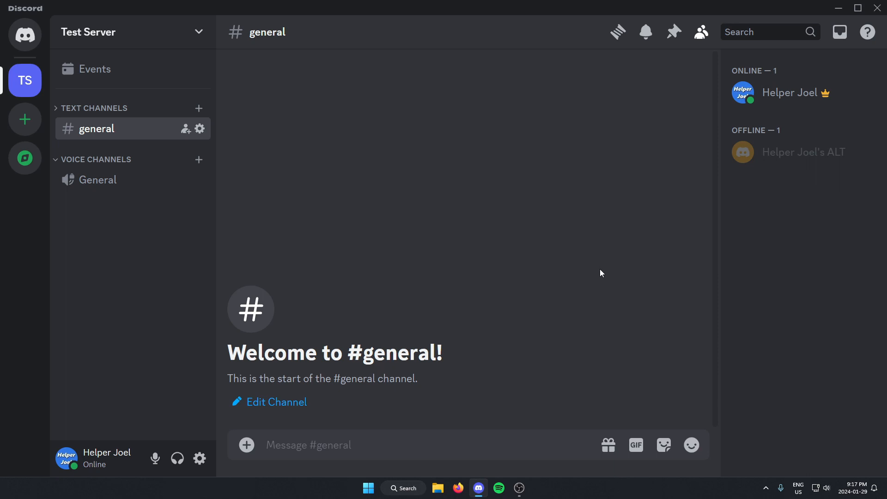
mouse_move(86, 42)
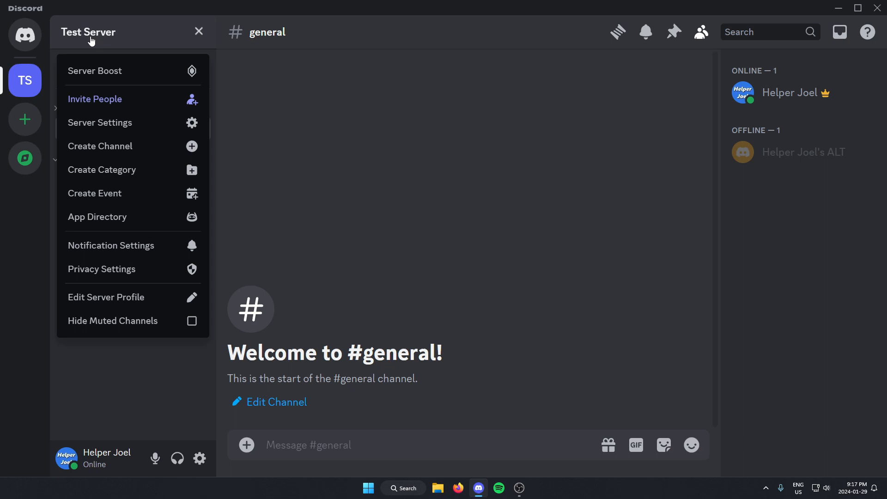
mouse_move(123, 128)
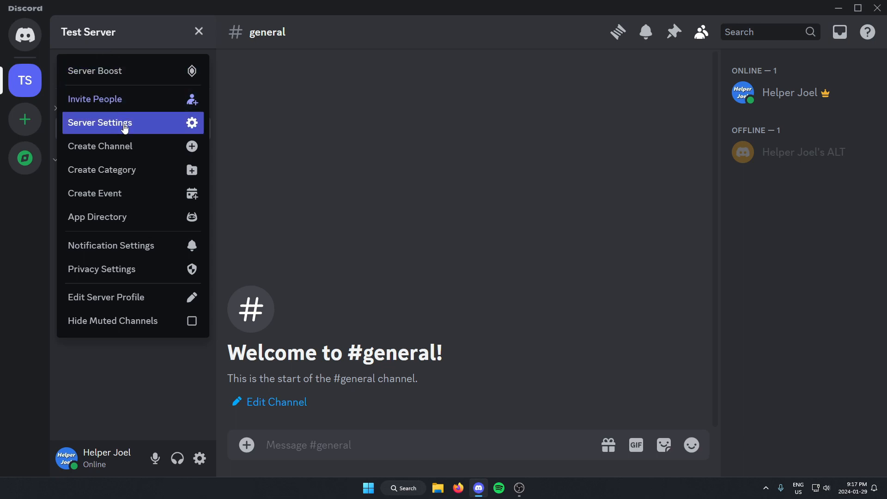
Reach Test Server's App Directory through its Server Settings sidebar
left_click(99, 123)
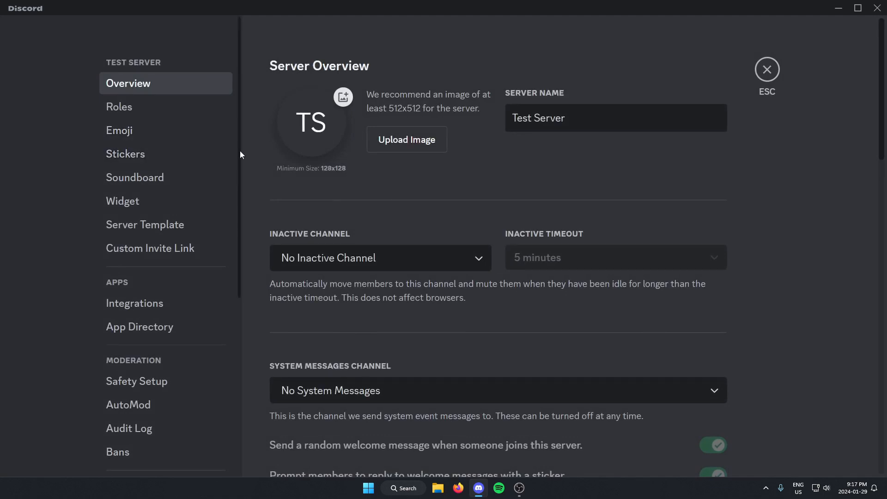
mouse_move(283, 188)
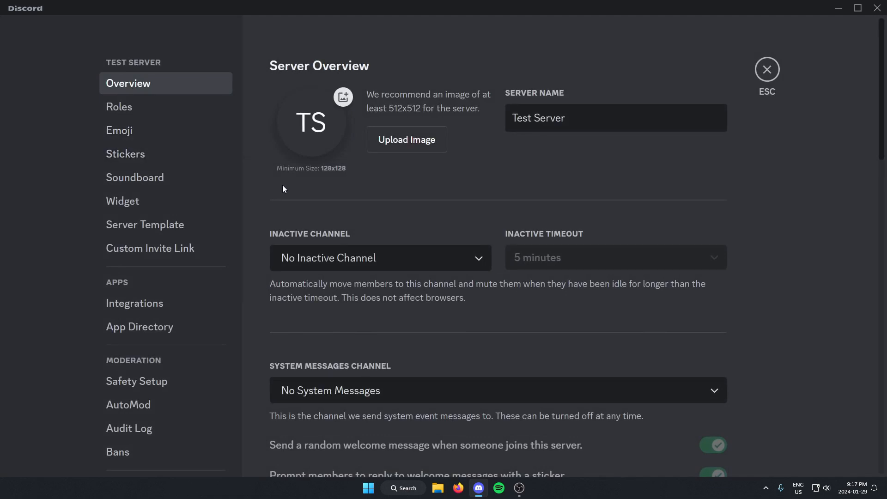
scroll("down", 3)
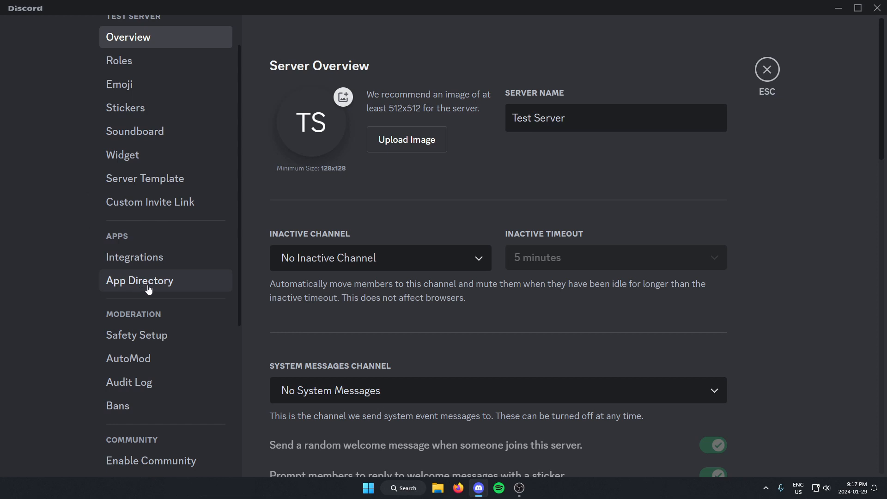
left_click(140, 279)
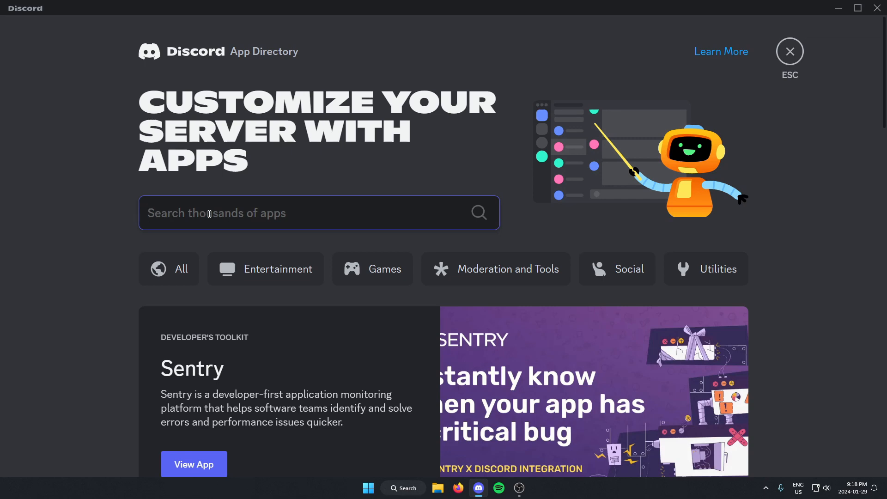
Search the App Directory for 'rover' and bring up the RoVer app's details page
type("rover")
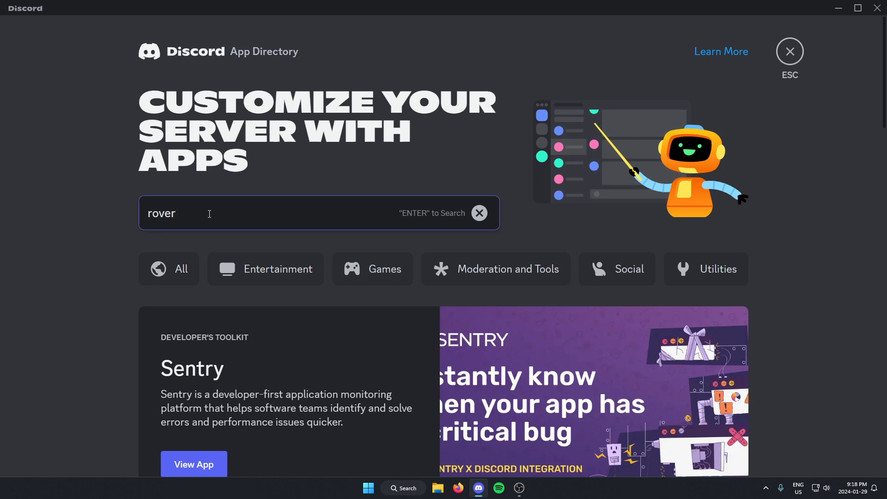
key("Enter")
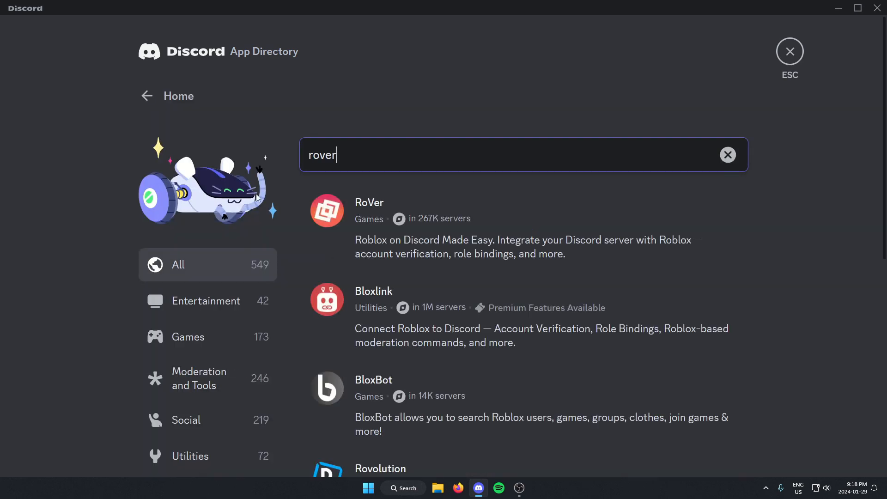
mouse_move(472, 209)
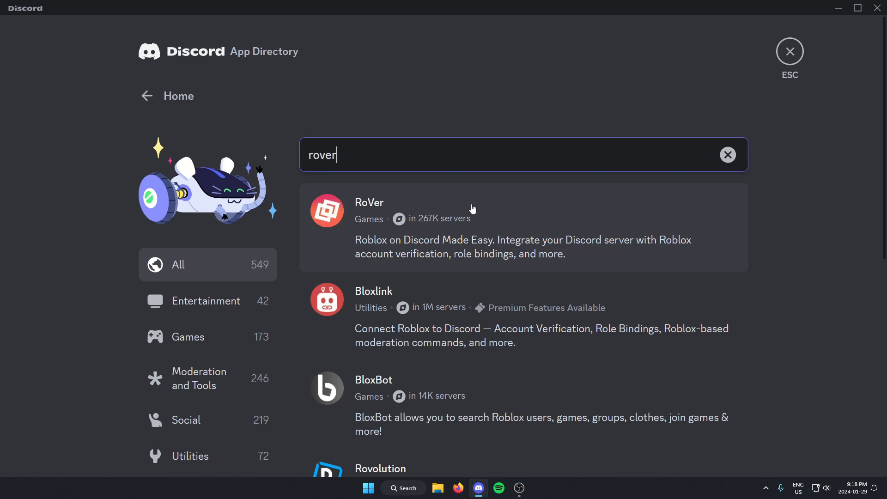
mouse_move(429, 227)
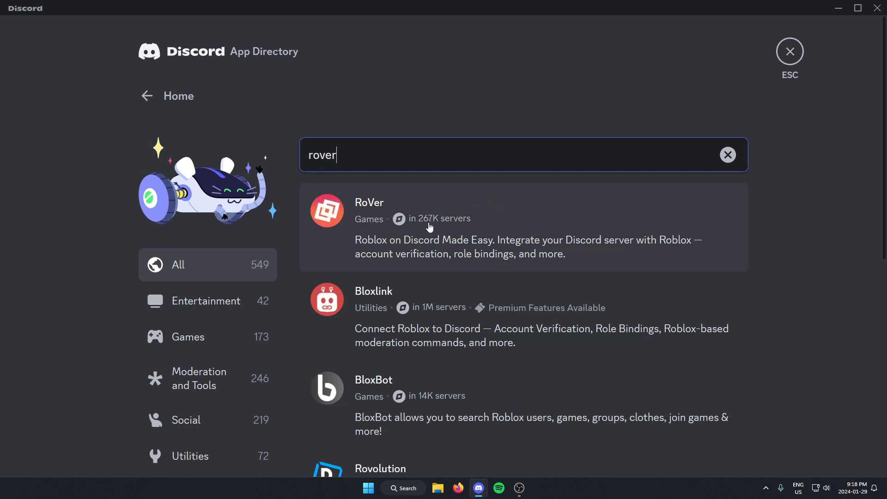
mouse_move(482, 206)
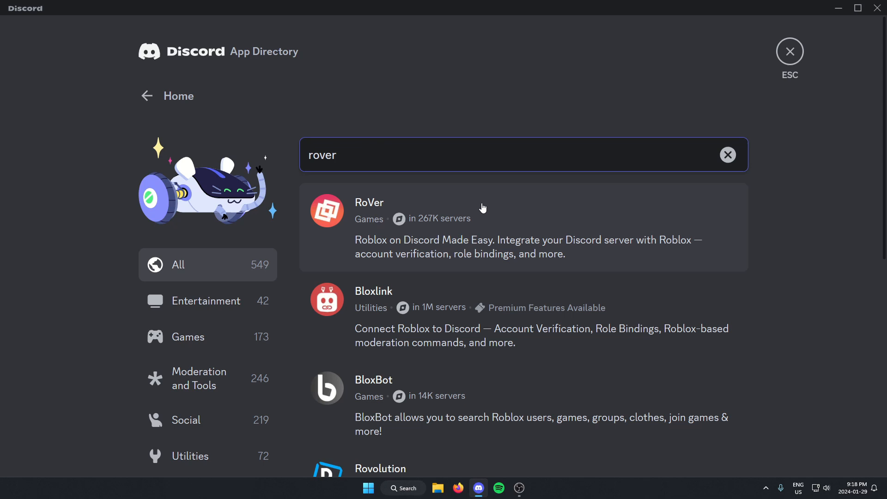
left_click(369, 202)
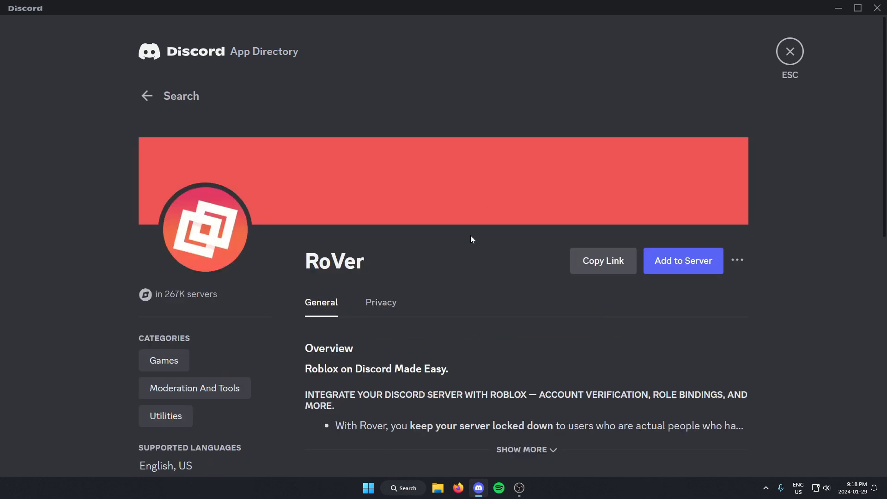
mouse_move(452, 236)
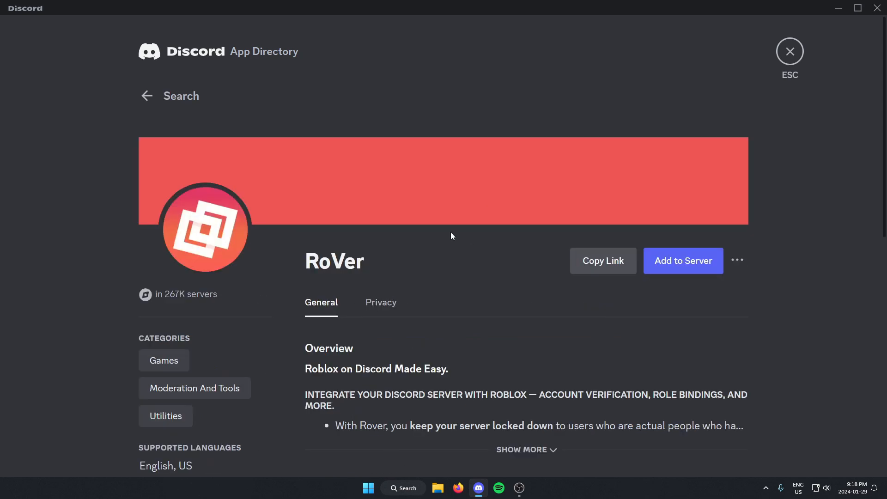
mouse_move(688, 277)
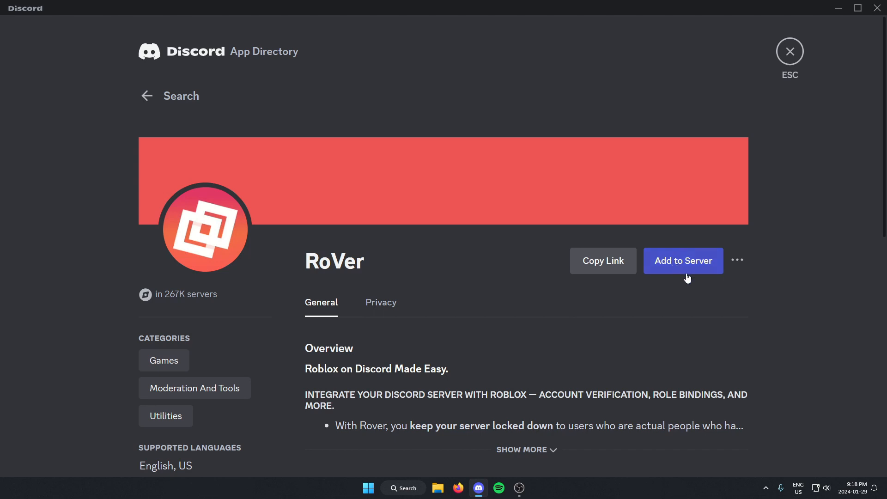
Begin adding RoVer to a server and continue to the rover.link website
left_click(684, 261)
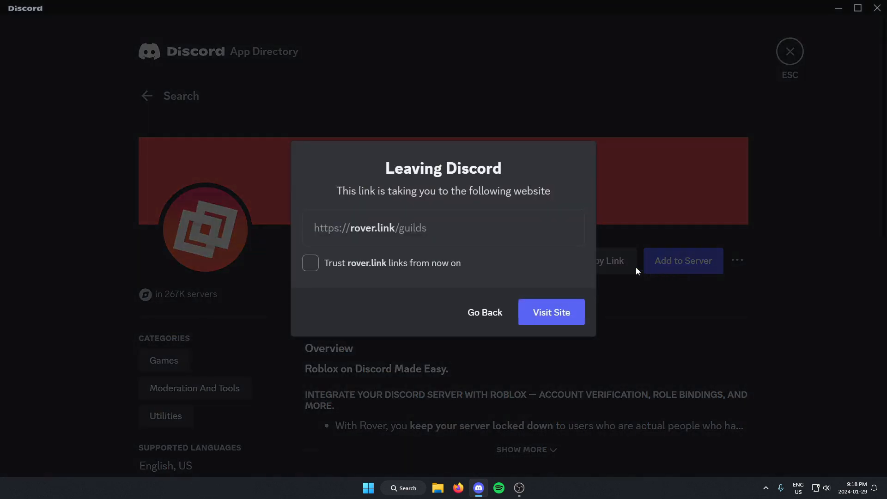
mouse_move(514, 292)
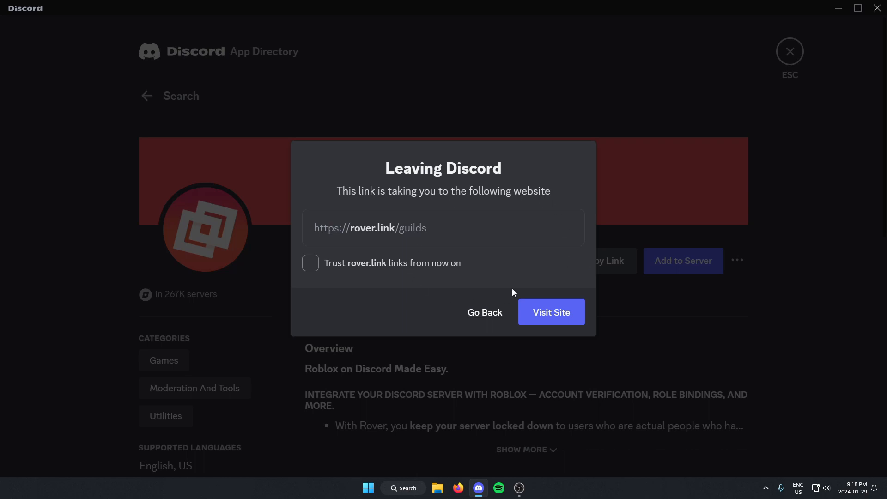
mouse_move(541, 288)
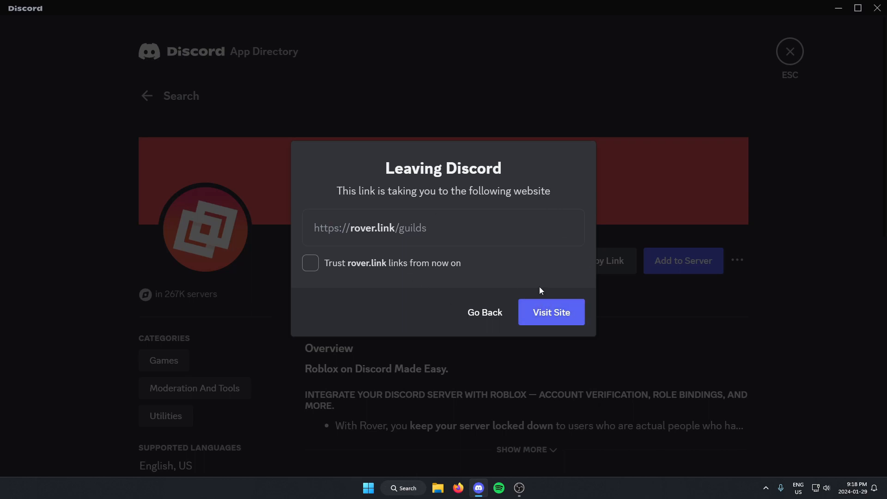
mouse_move(549, 323)
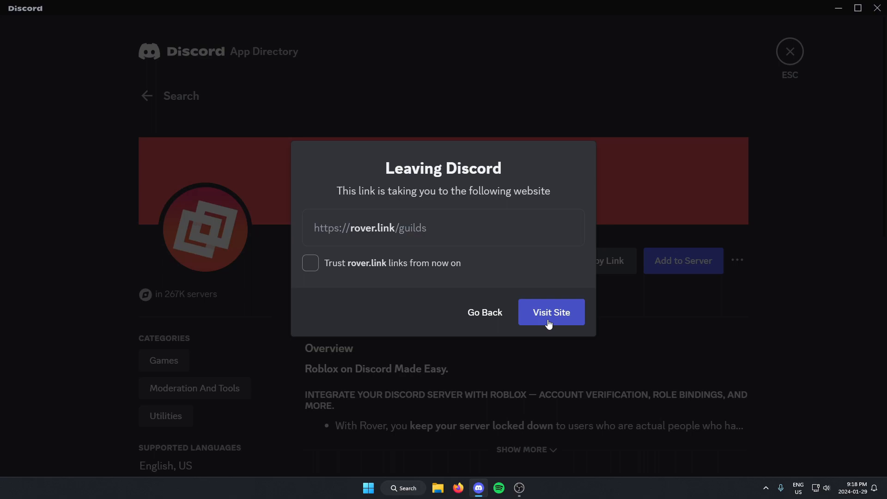
left_click(551, 312)
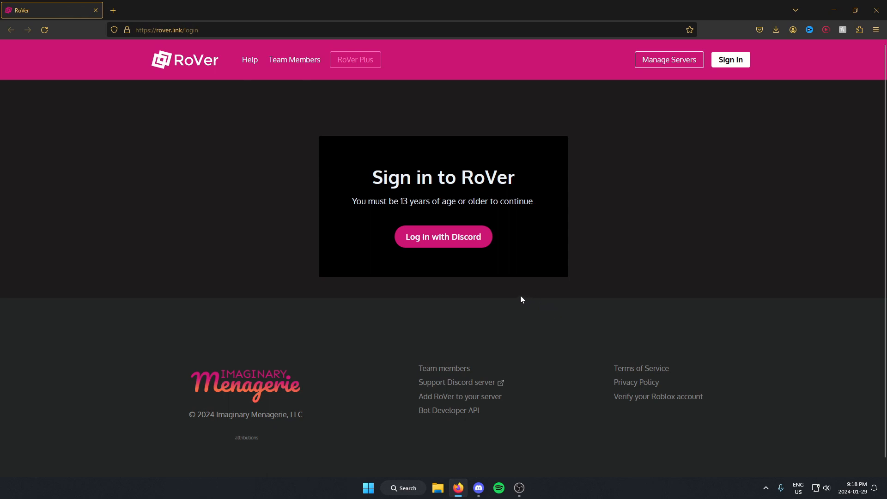
mouse_move(419, 243)
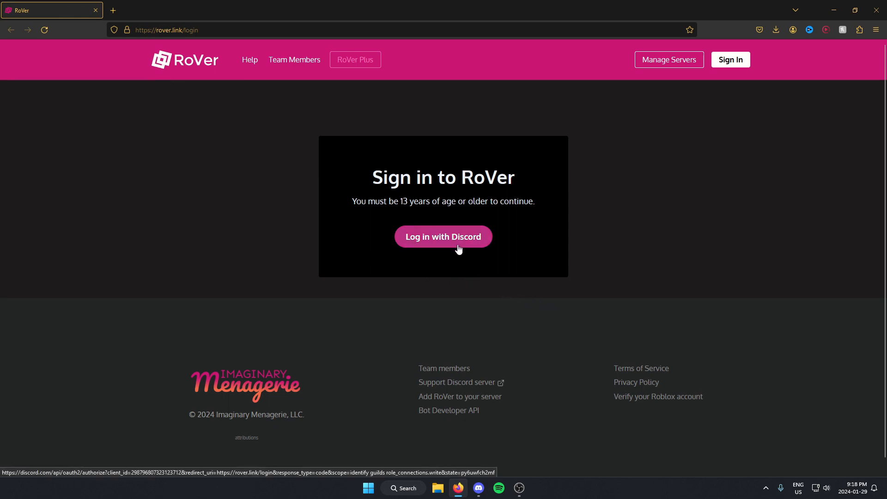
Log in to RoVer with the Discord account and authorize its access
left_click(443, 237)
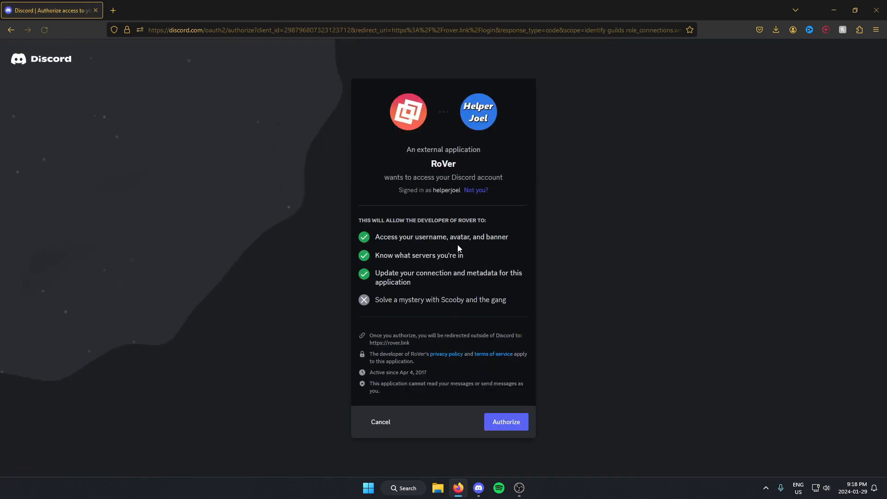
mouse_move(516, 321)
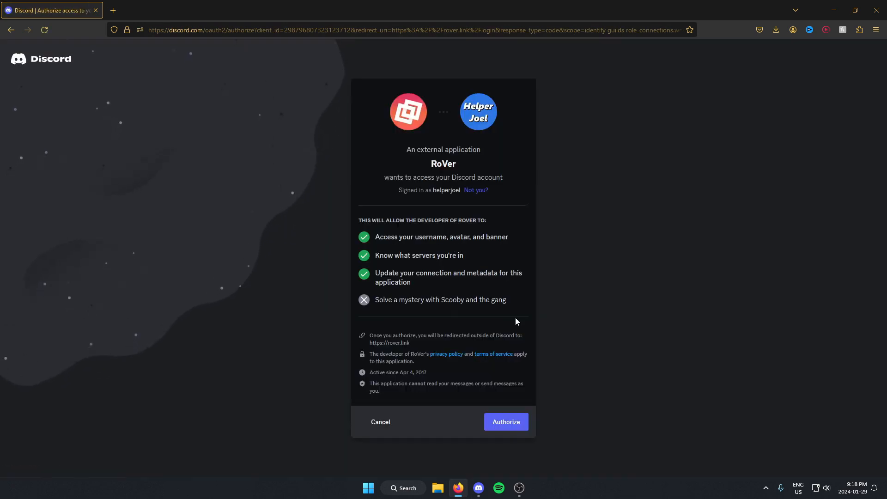
left_click(506, 421)
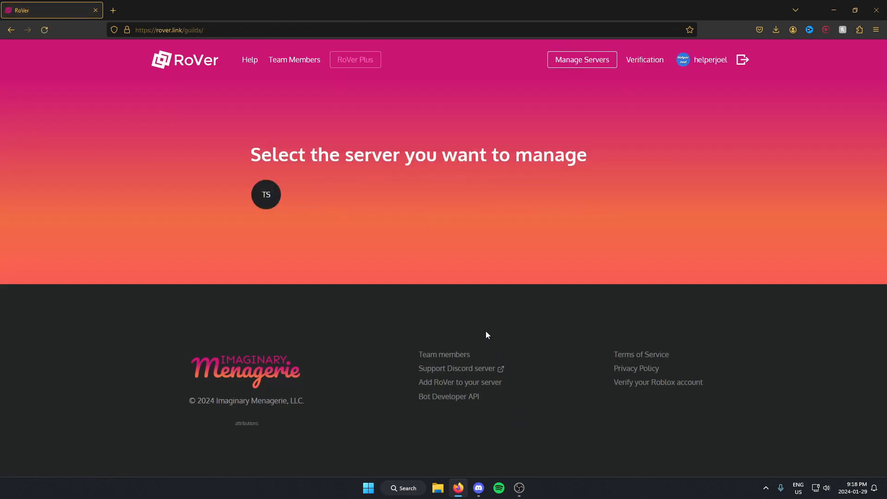
mouse_move(454, 307)
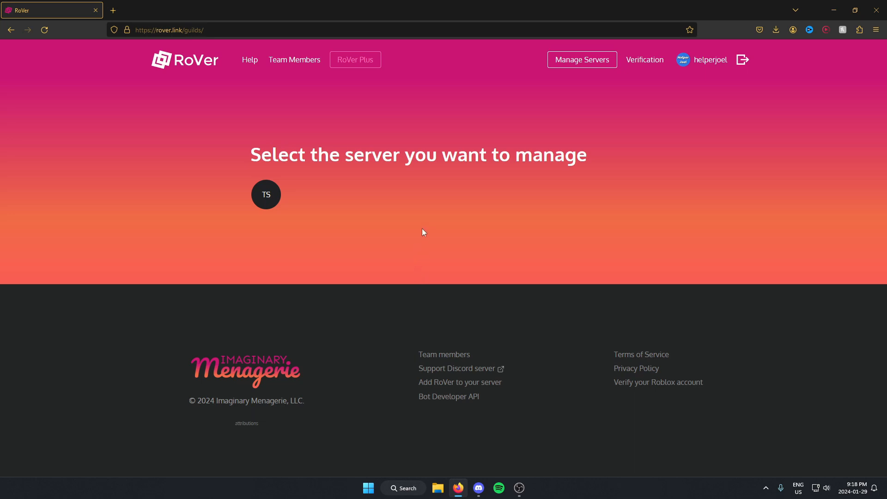
mouse_move(266, 194)
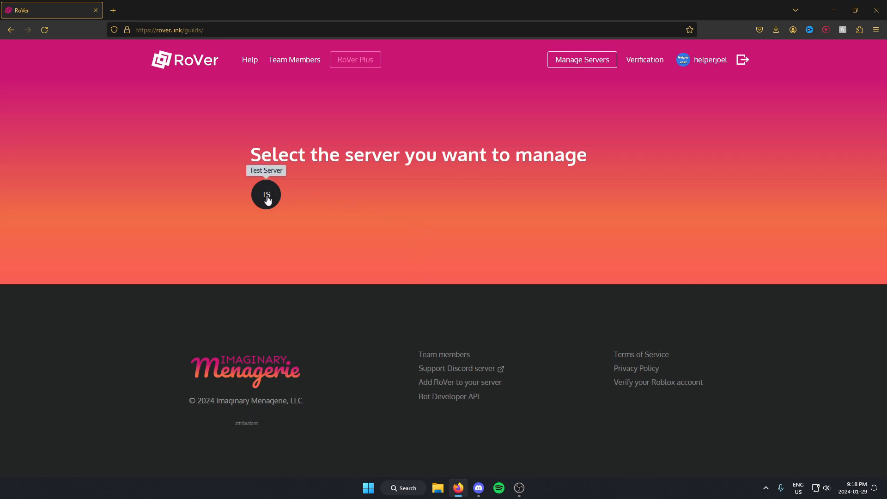
Select Test Server (TS) as the server for RoVer to manage
left_click(265, 194)
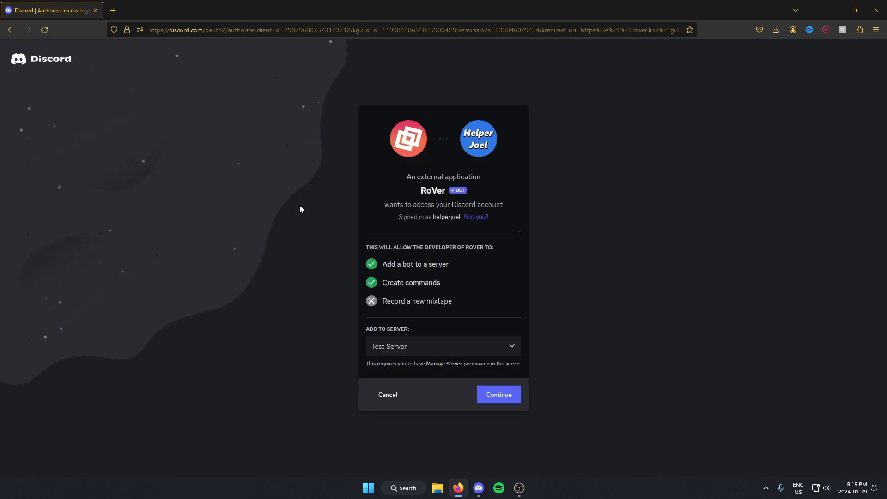
mouse_move(305, 215)
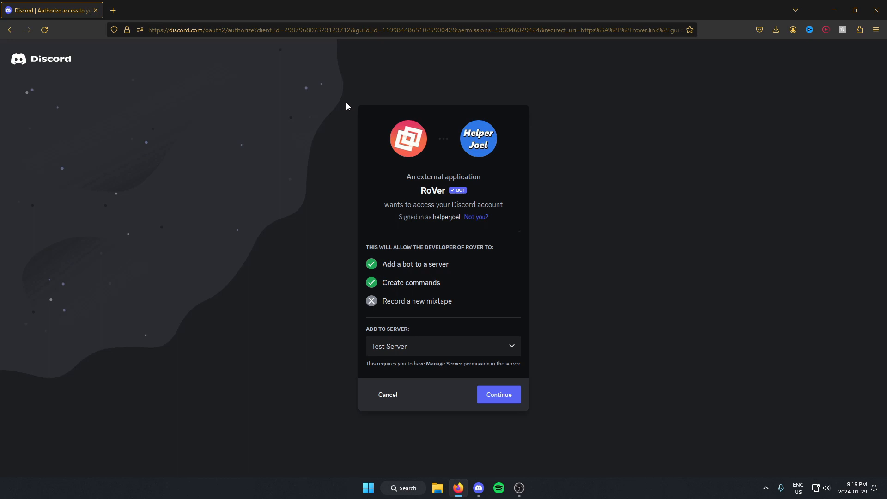
mouse_move(446, 316)
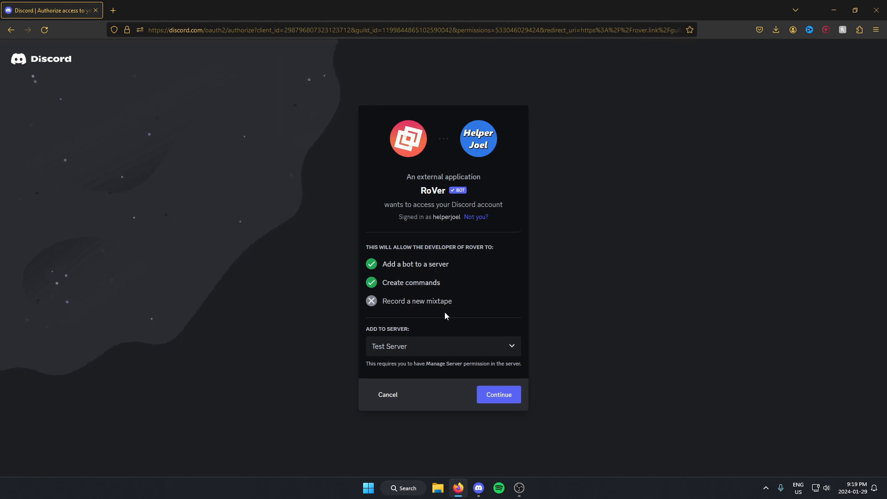
mouse_move(503, 399)
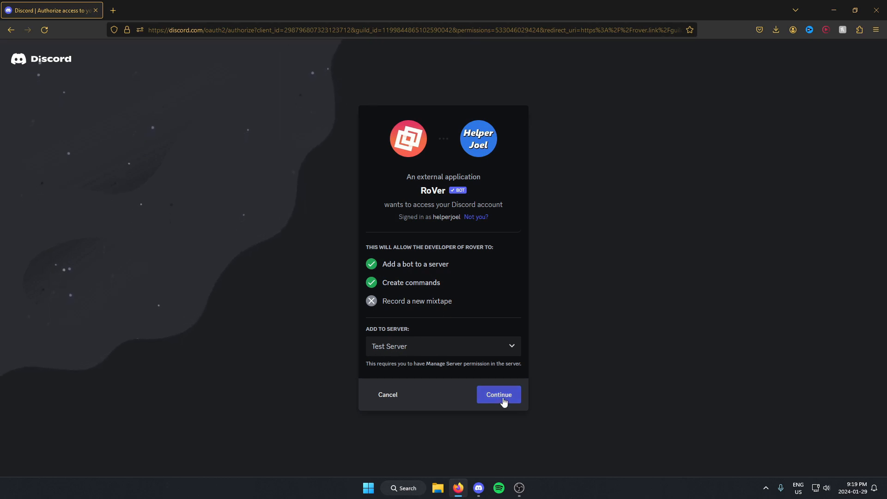
Authorize the RoVer bot for Test Server with all listed permissions and pass the human captcha
left_click(497, 395)
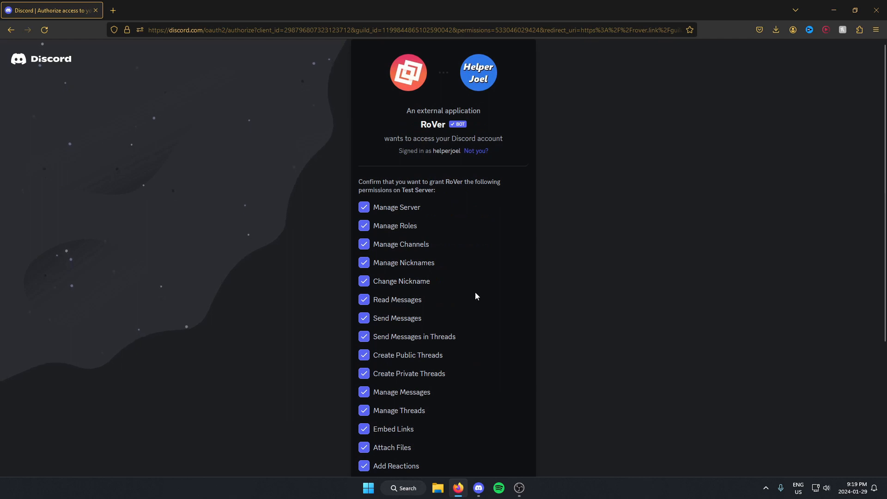
scroll("down", 3)
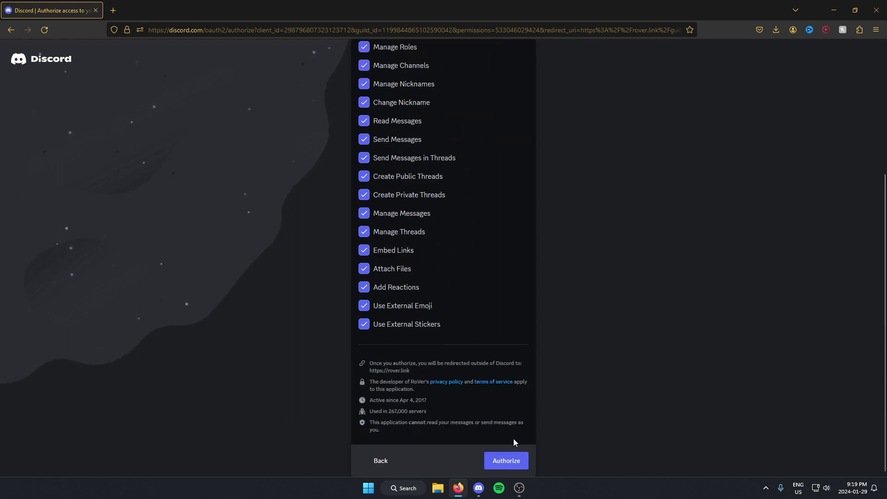
left_click(506, 460)
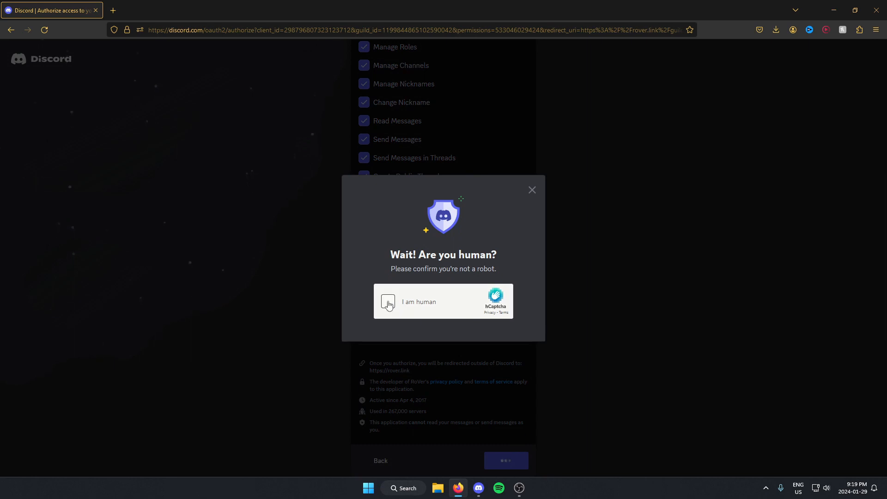
left_click(388, 301)
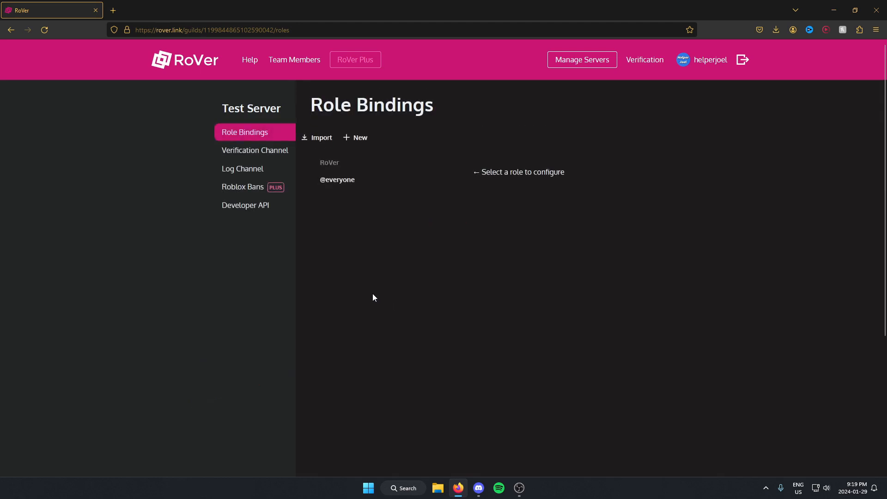
mouse_move(380, 299)
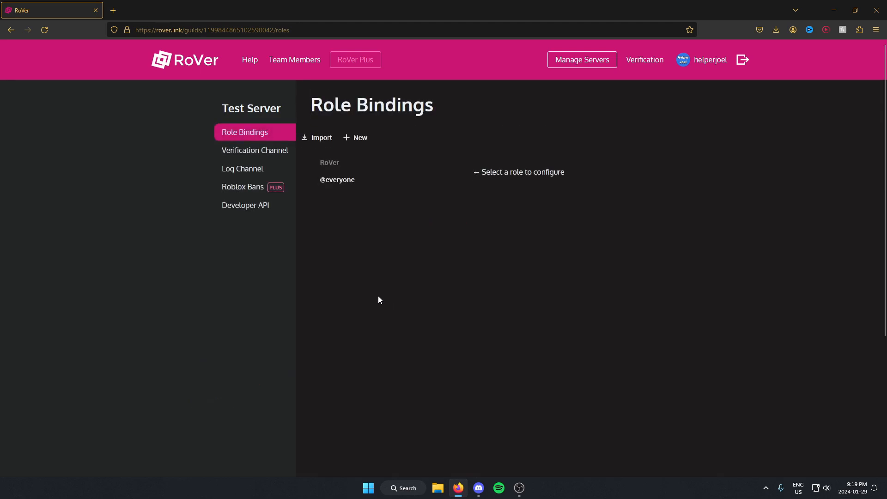
mouse_move(177, 272)
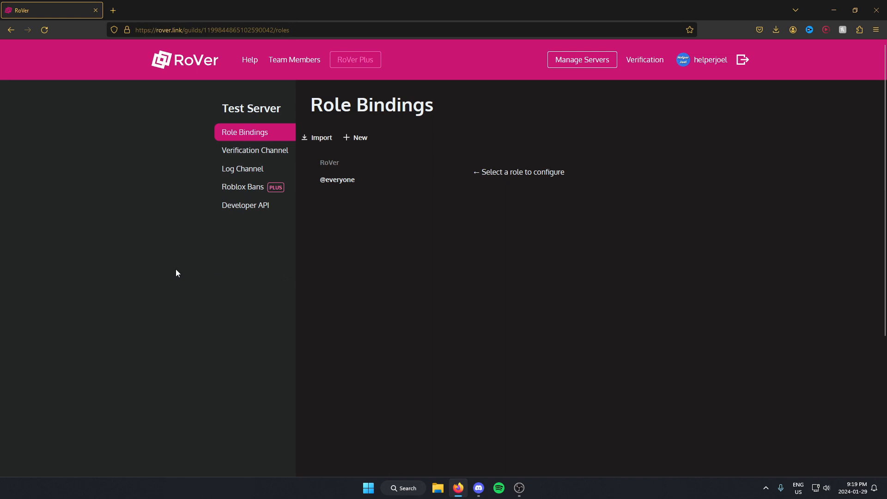
mouse_move(668, 201)
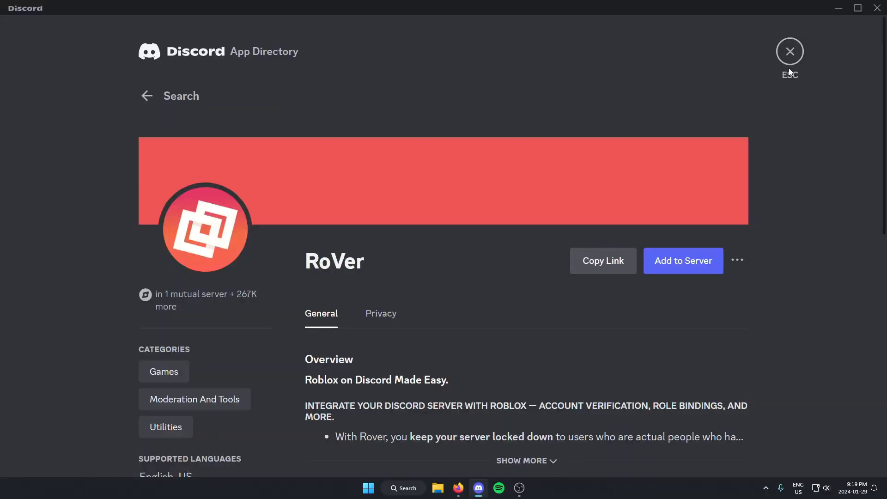
Close the App Directory to return to Test Server, where RoVer shows online
left_click(790, 52)
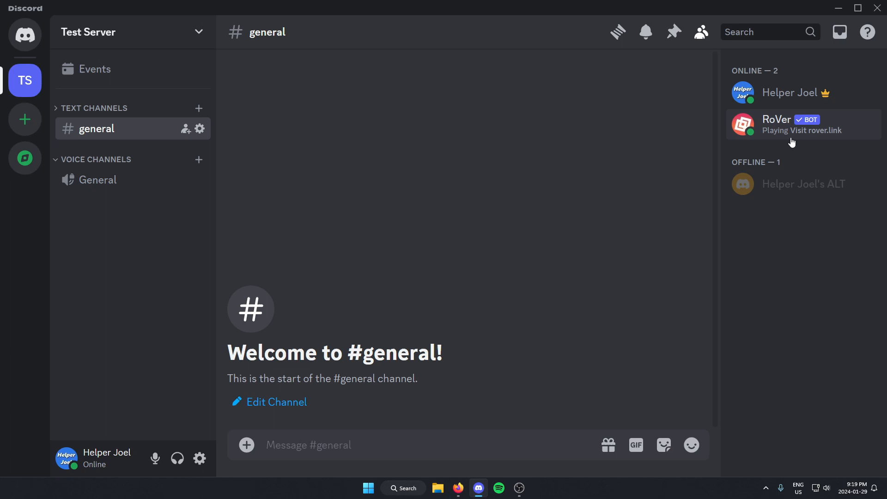
mouse_move(637, 177)
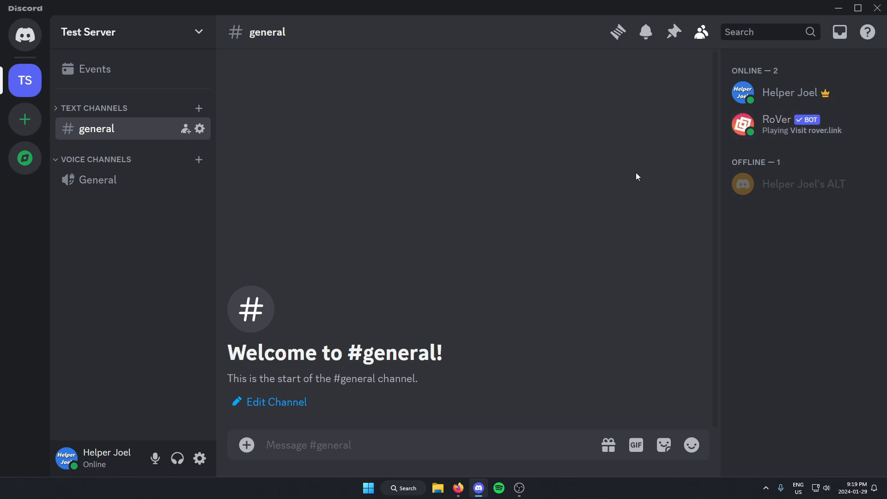